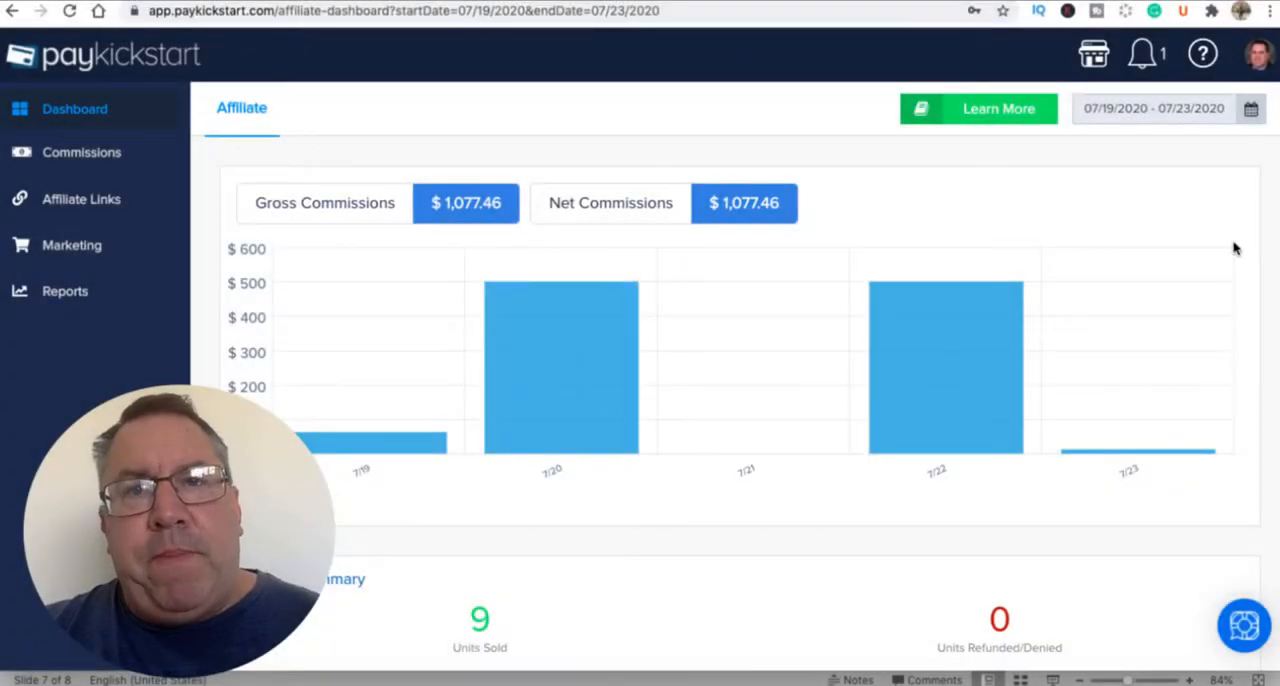
mouse_move(827, 47)
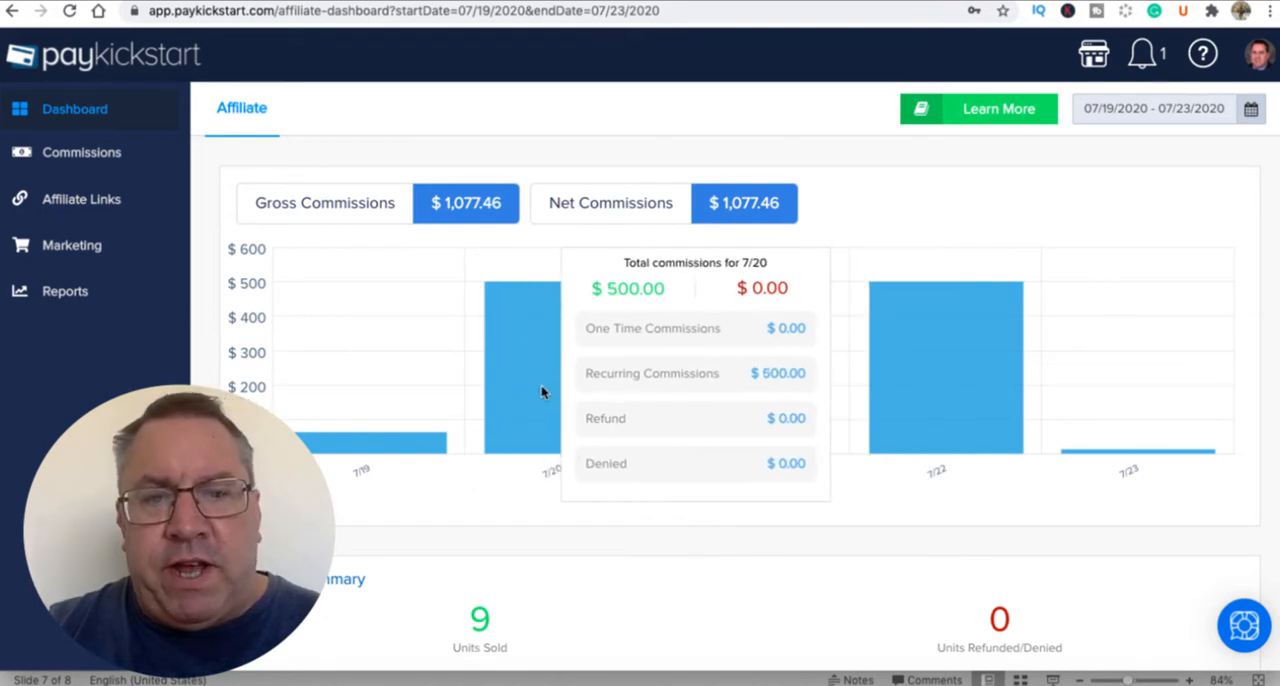
mouse_move(983, 388)
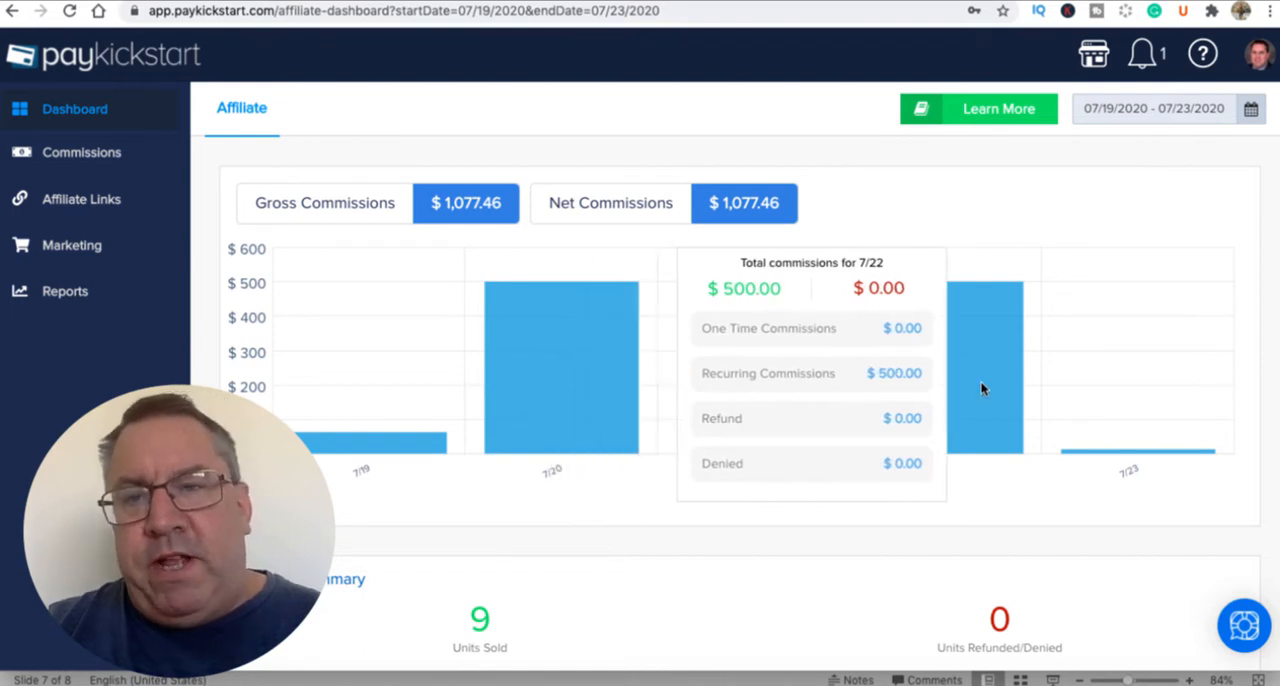
mouse_move(977, 412)
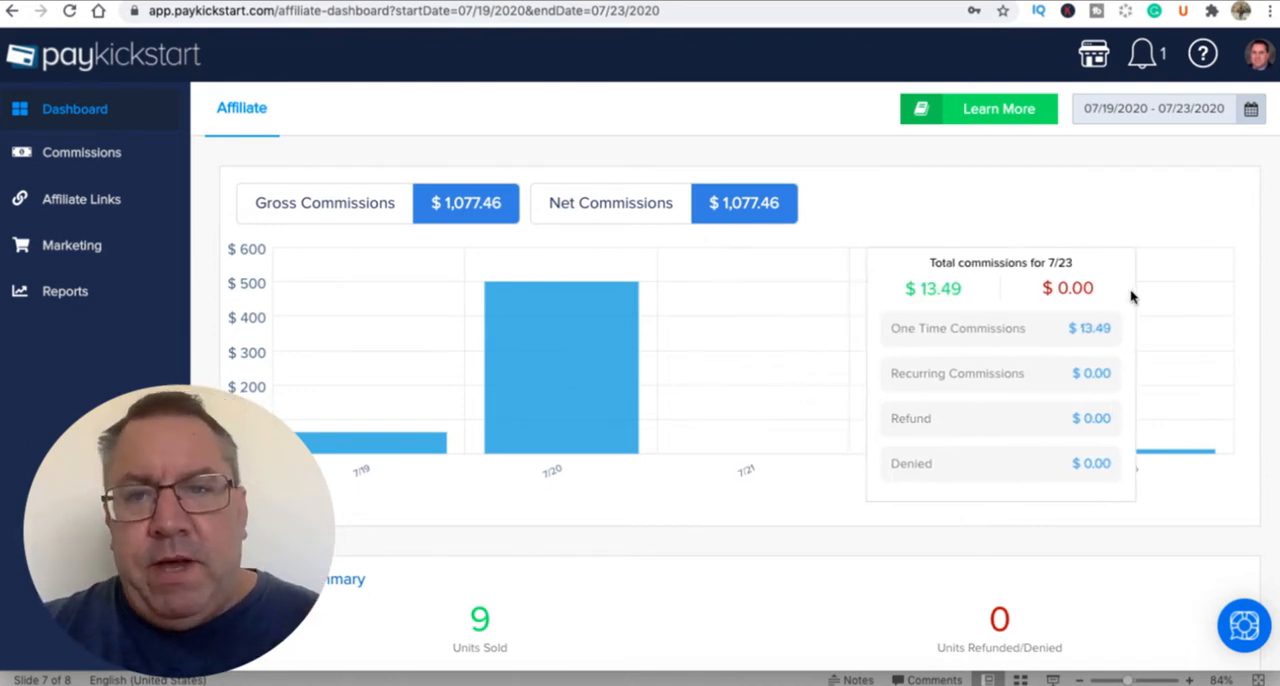
mouse_move(528, 398)
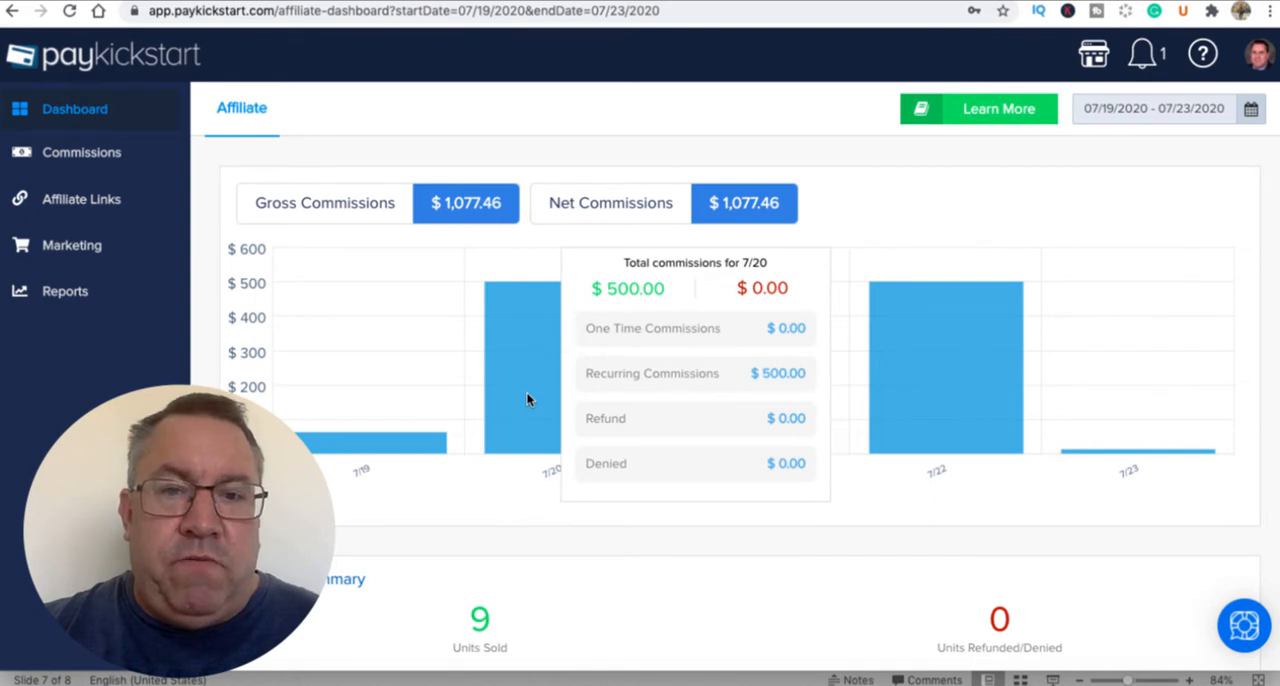
mouse_move(981, 431)
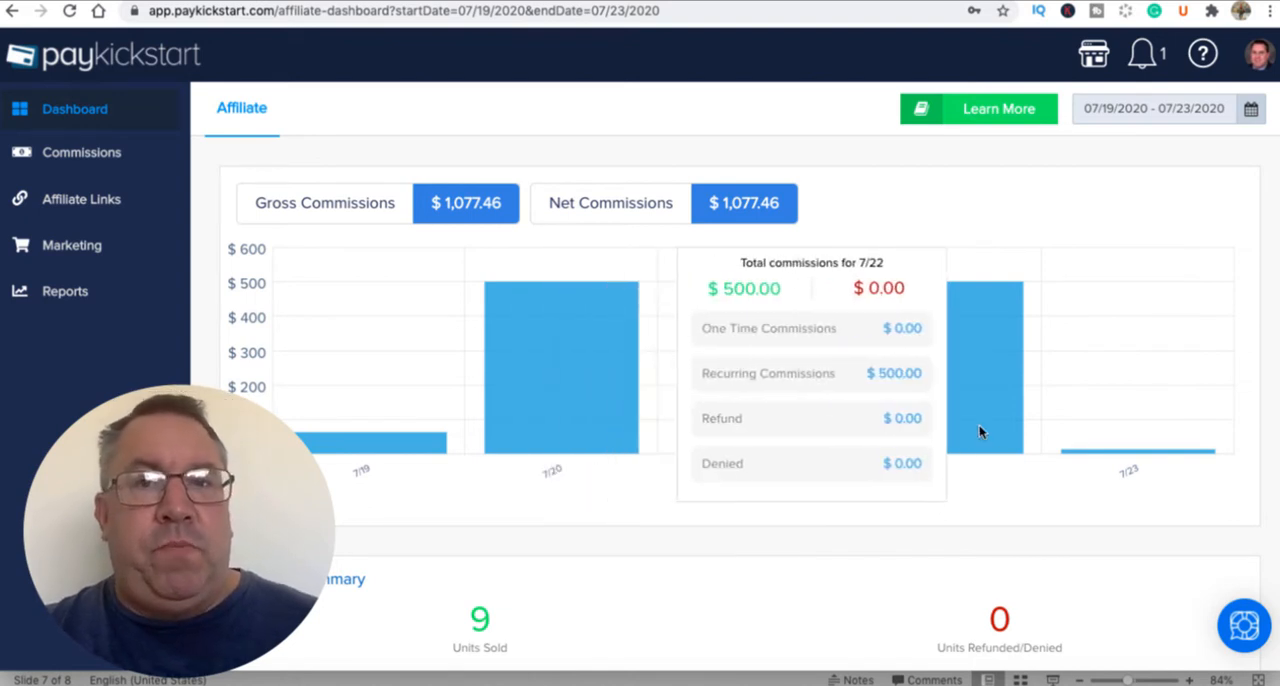
mouse_move(790, 435)
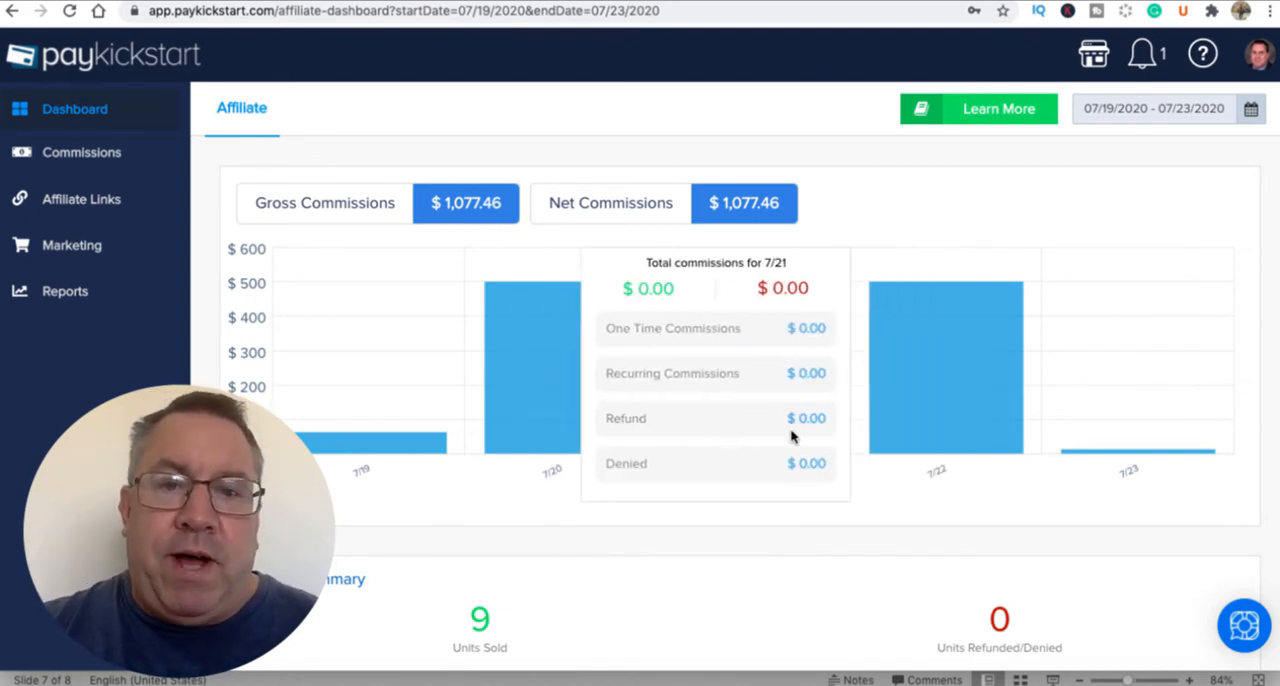
mouse_move(545, 408)
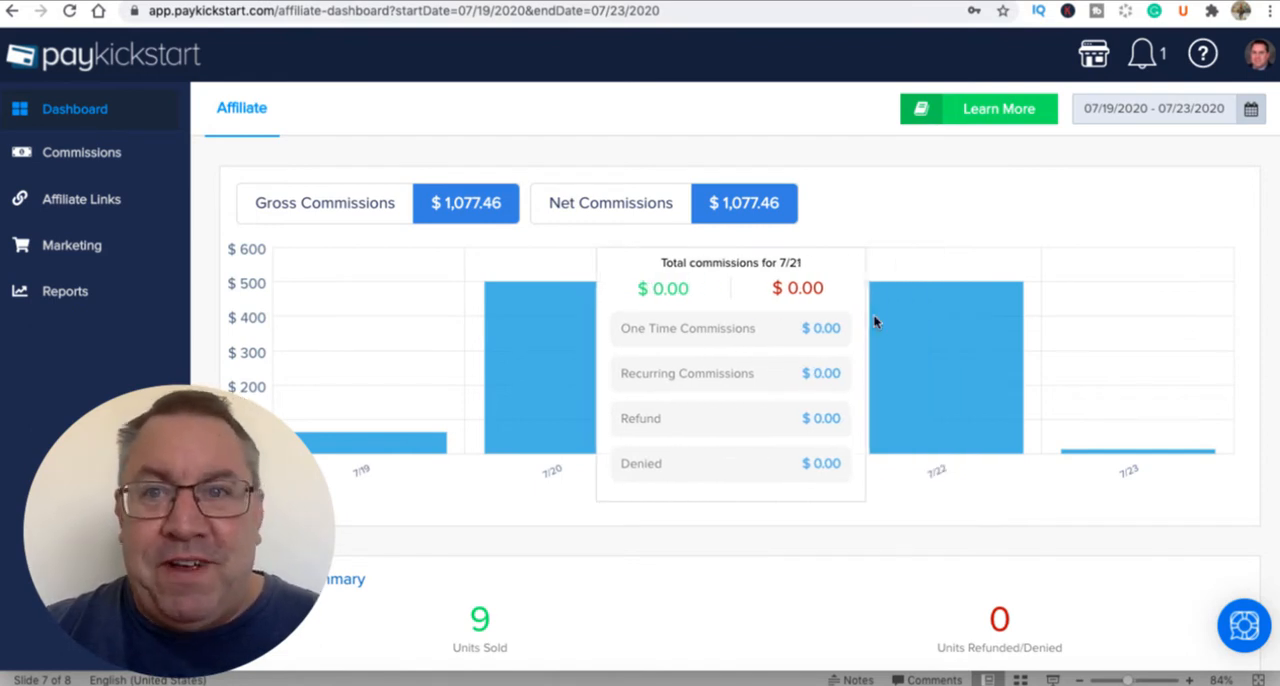
mouse_move(875, 323)
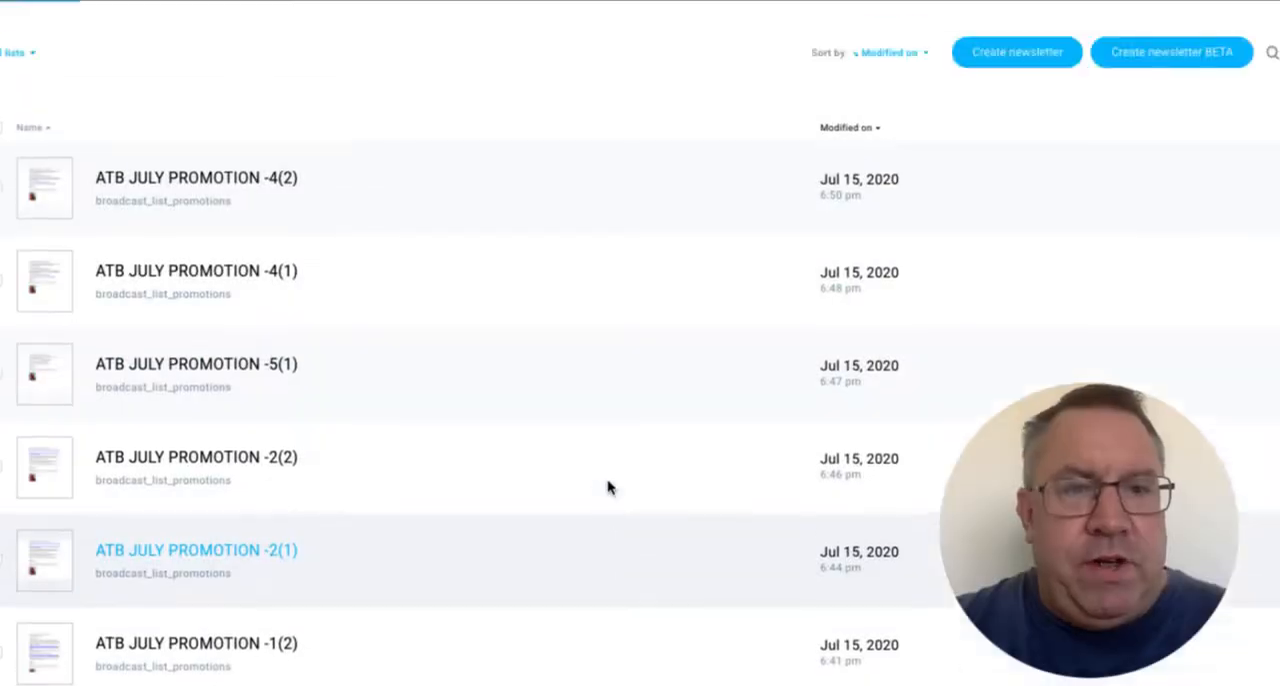
Step: Scroll the automation canvas past the PROMOTION -2 and PROMOTION -3 send and opened-or-not conditions
scroll("down", 3)
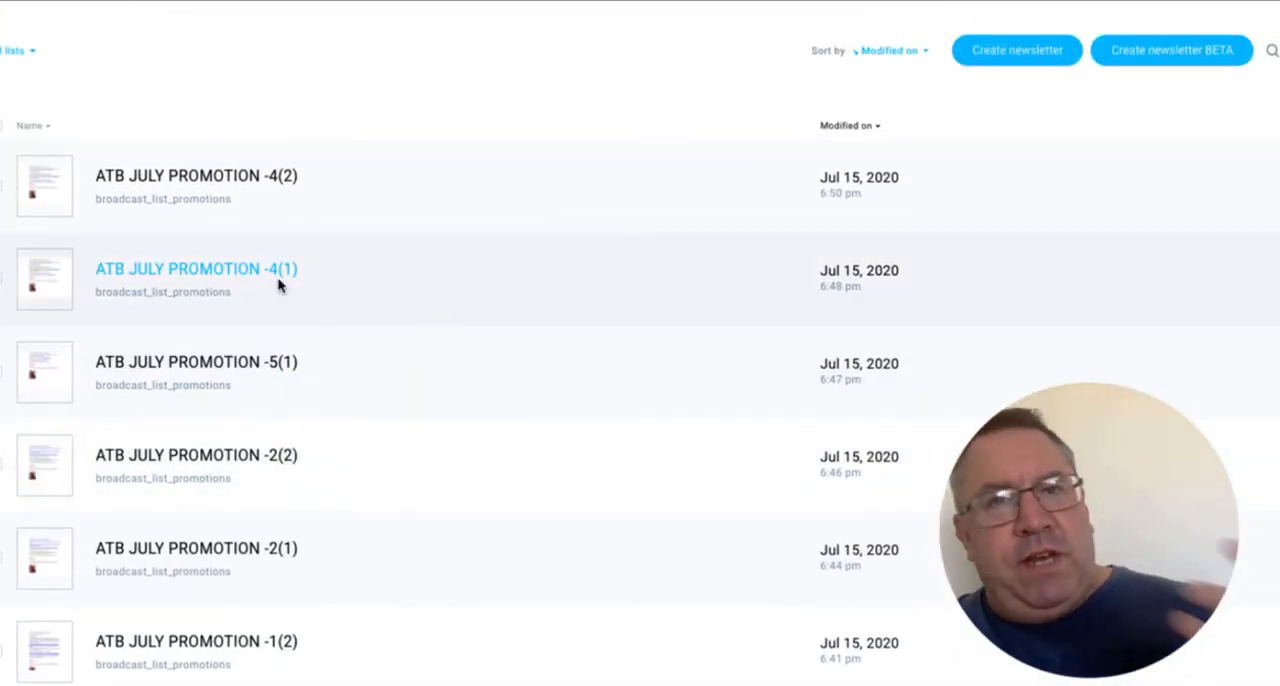
mouse_move(196, 268)
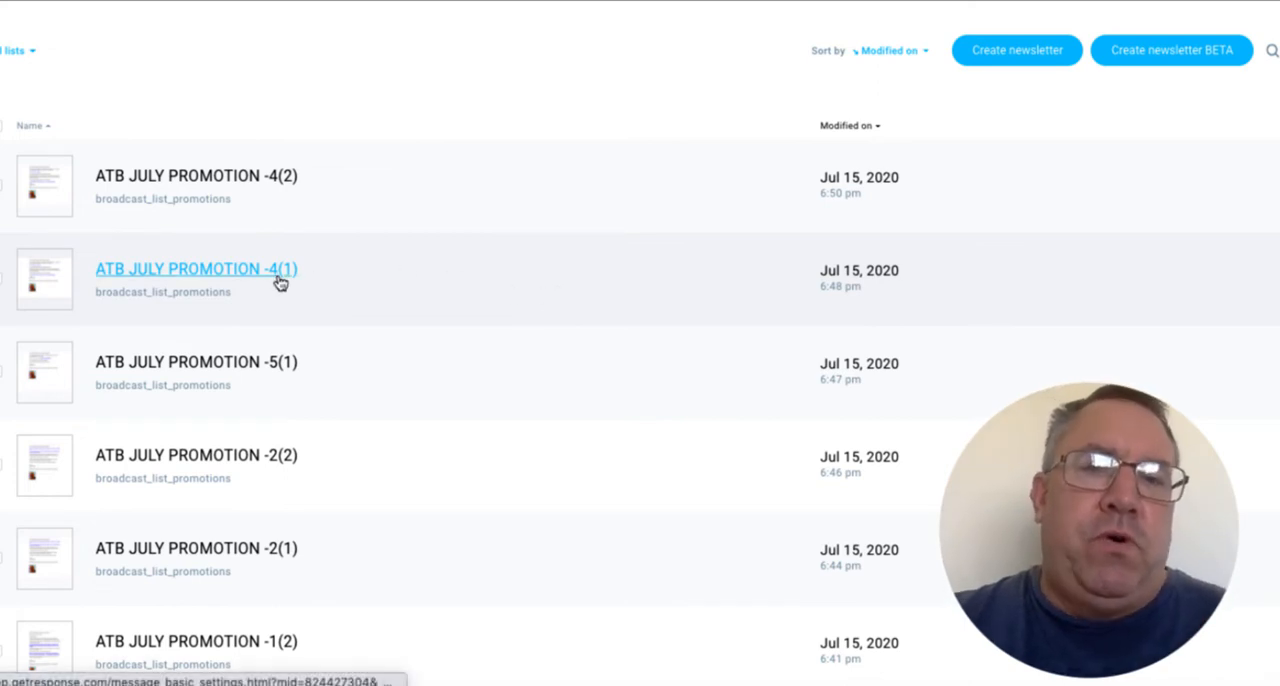
mouse_move(195, 361)
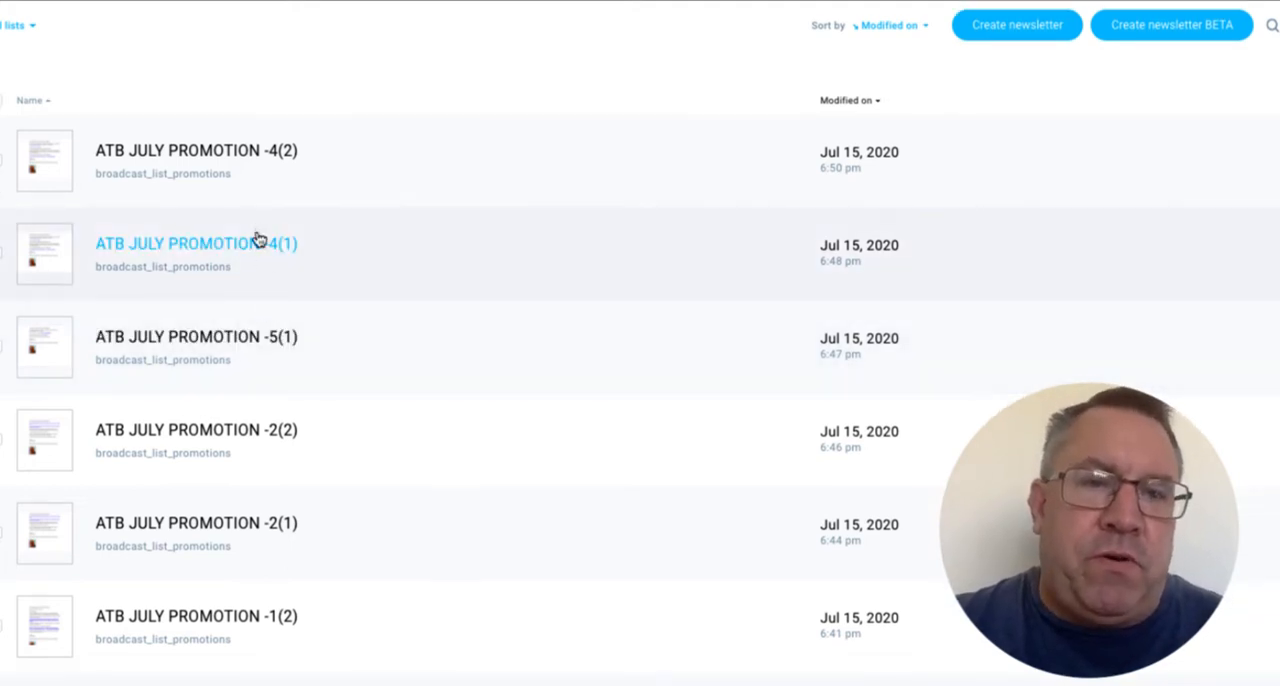
mouse_move(197, 243)
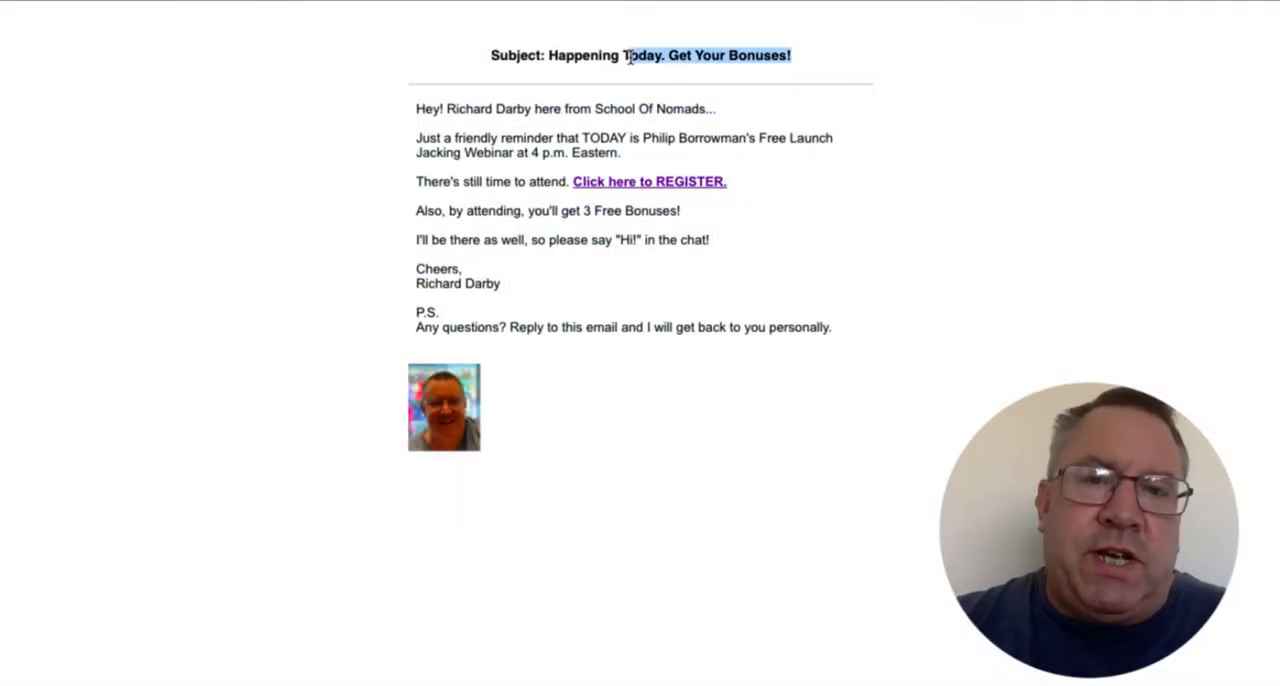
mouse_move(1189, 165)
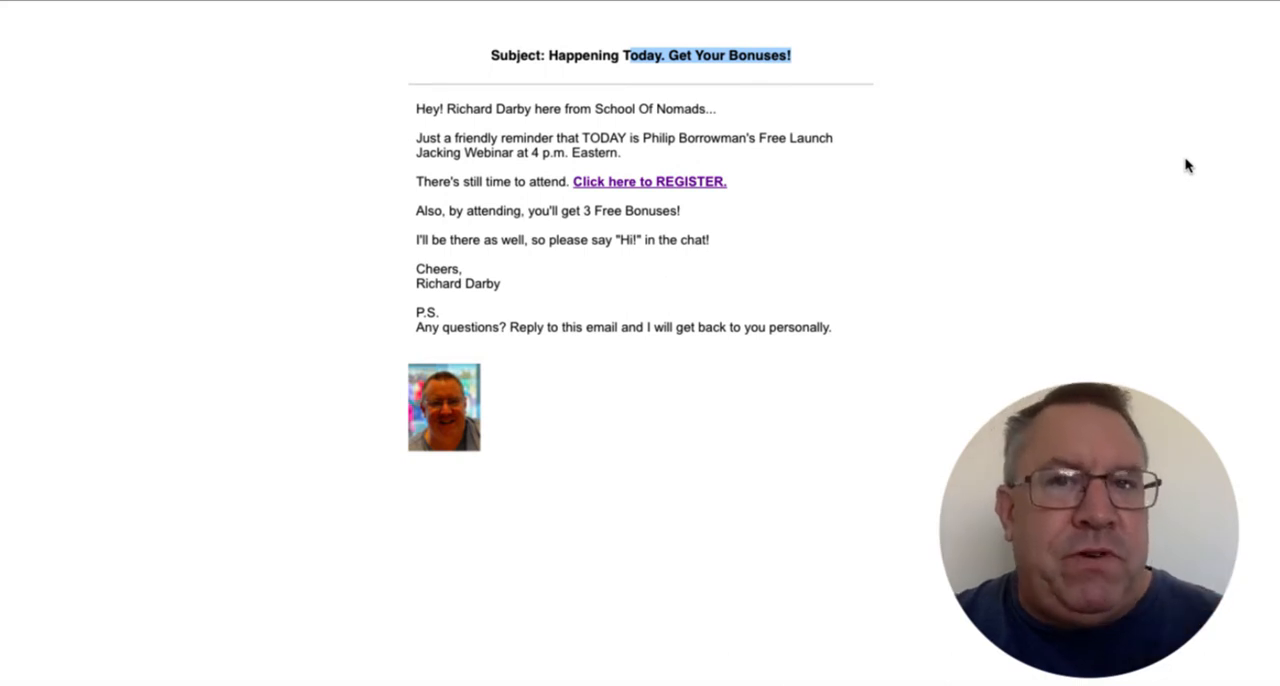
mouse_move(1018, 222)
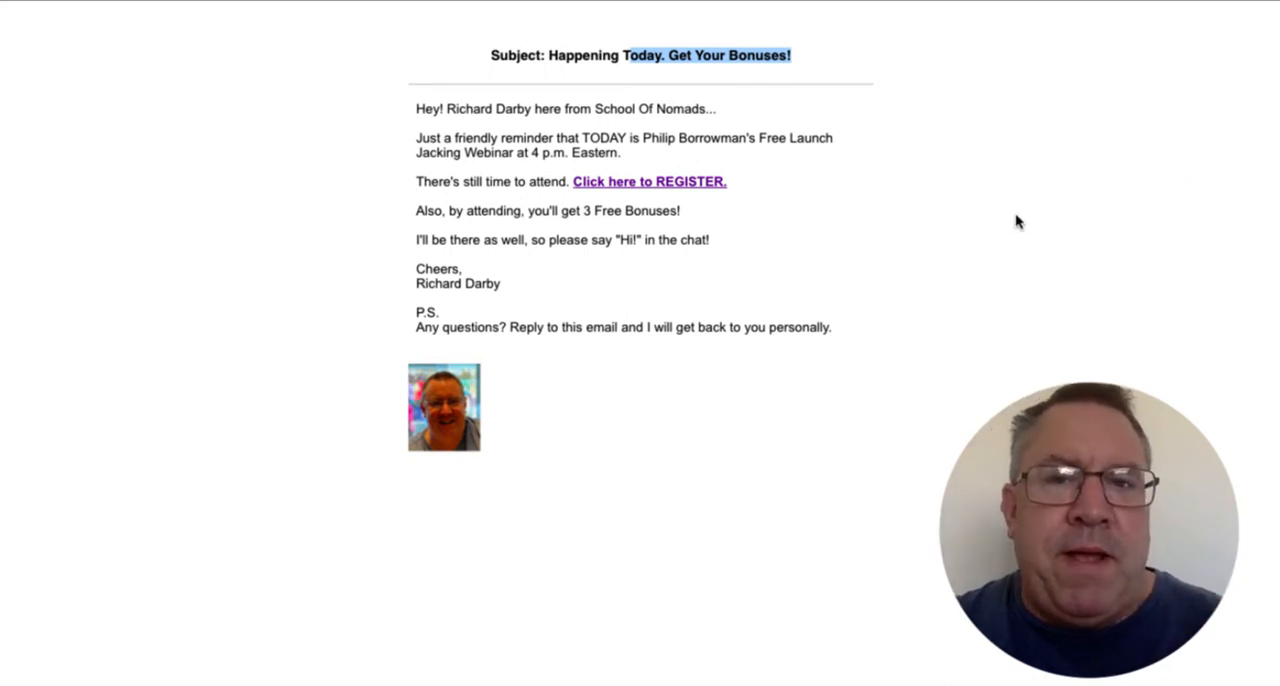
mouse_move(1019, 244)
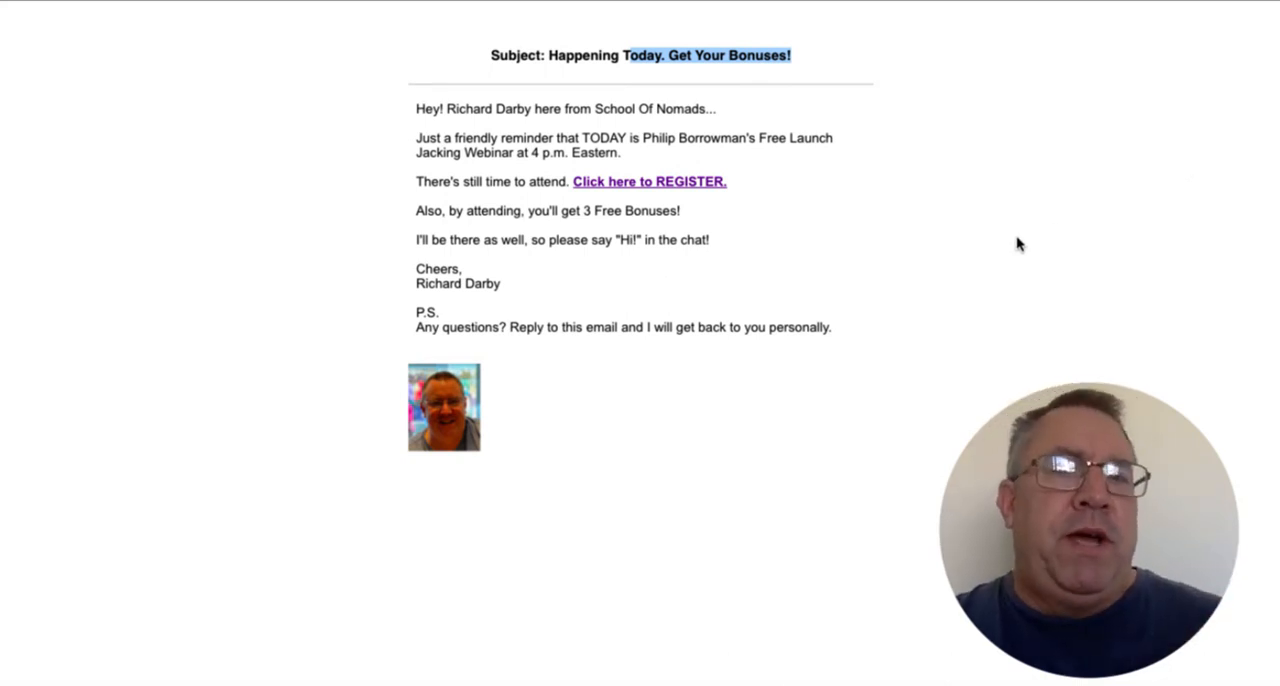
mouse_move(714, 196)
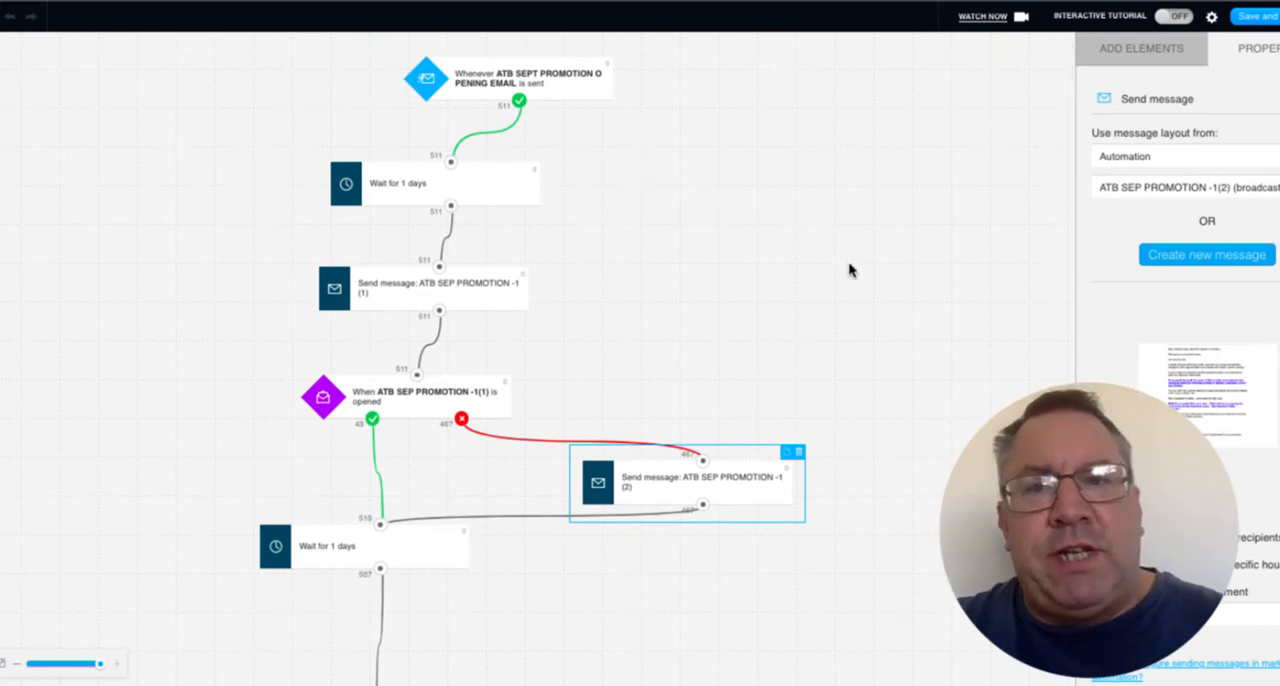
mouse_move(857, 275)
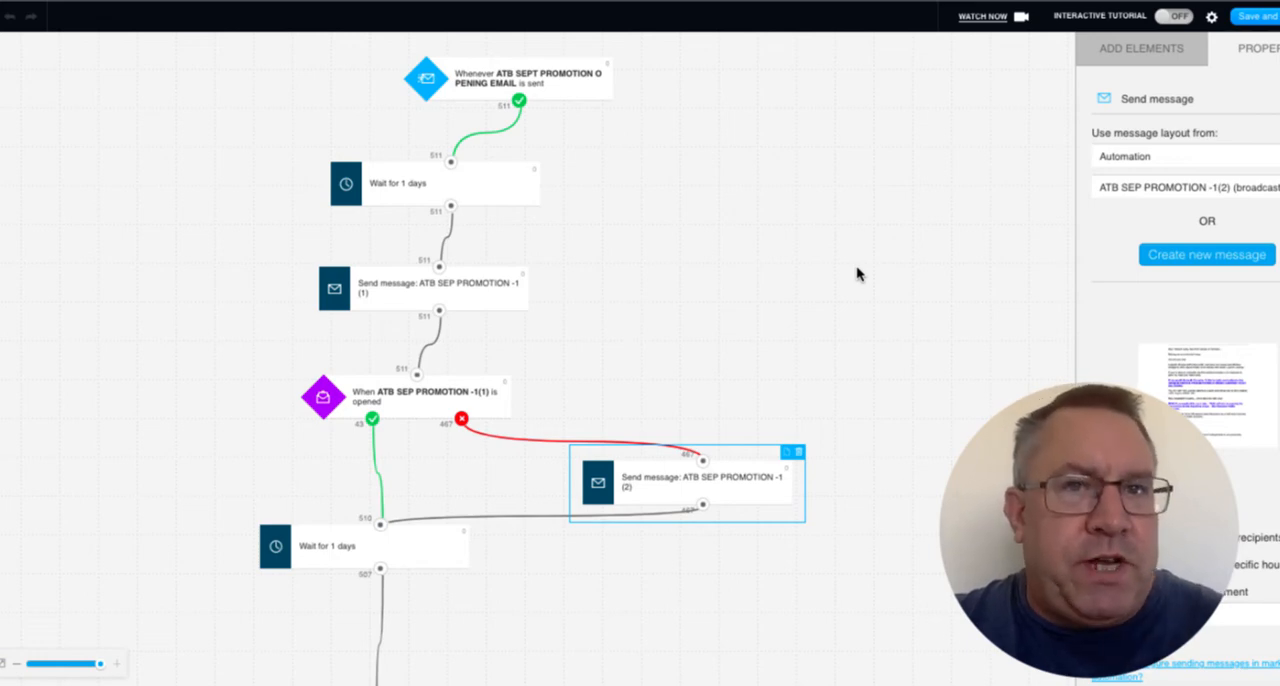
mouse_move(584, 98)
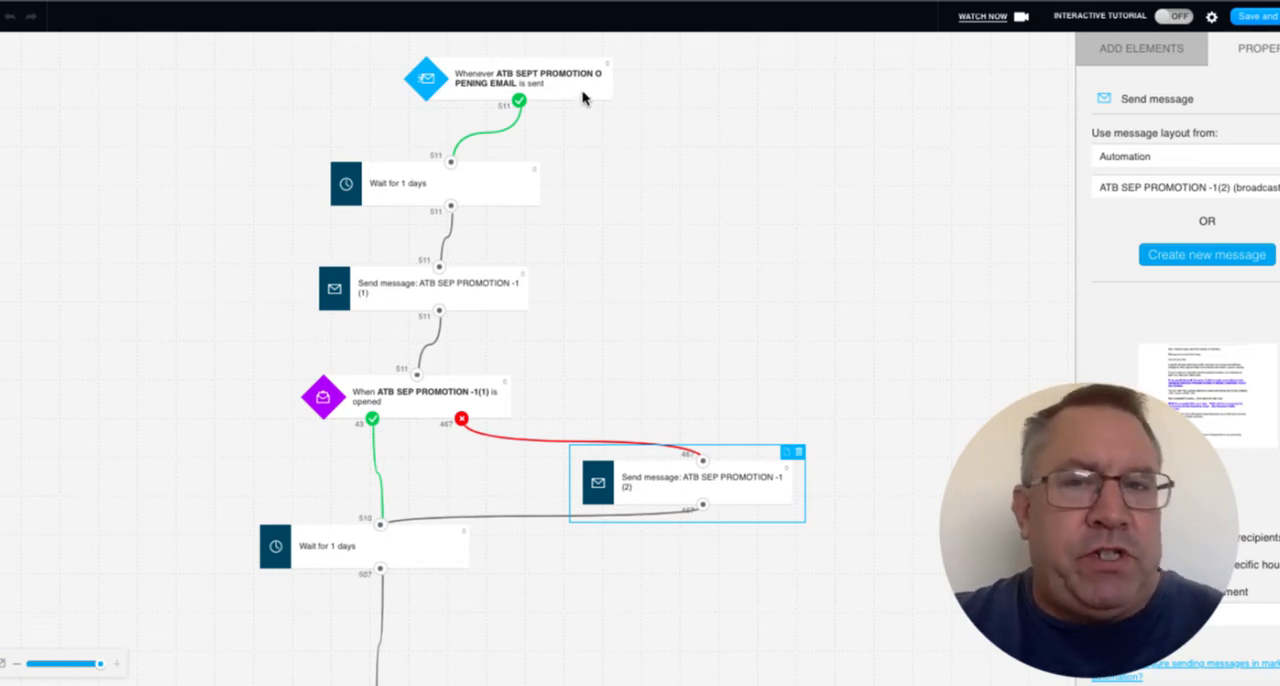
mouse_move(560, 90)
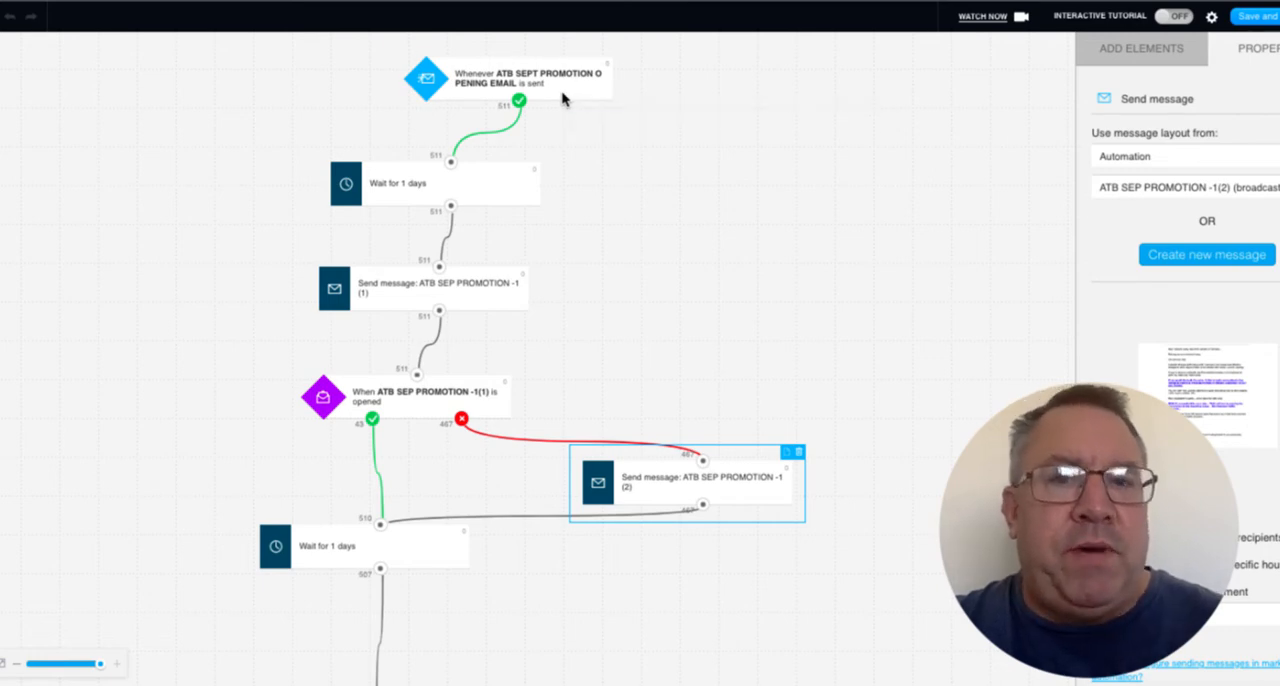
left_click(508, 79)
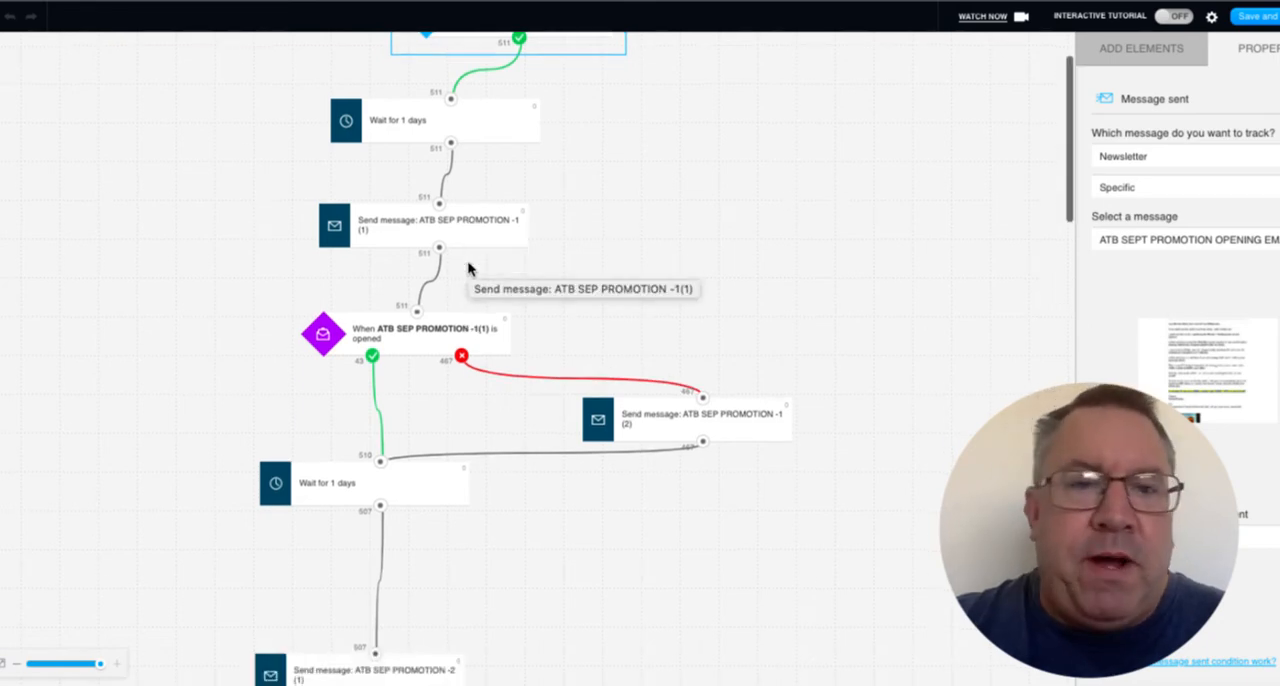
mouse_move(374, 362)
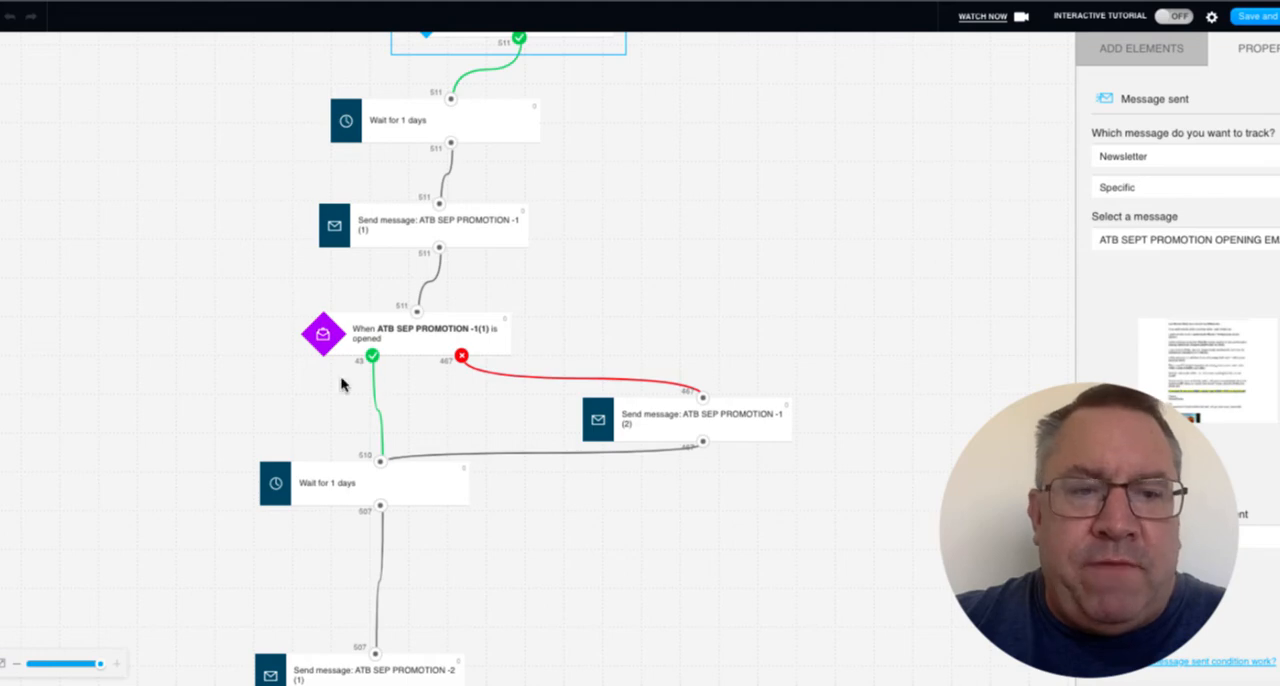
mouse_move(497, 421)
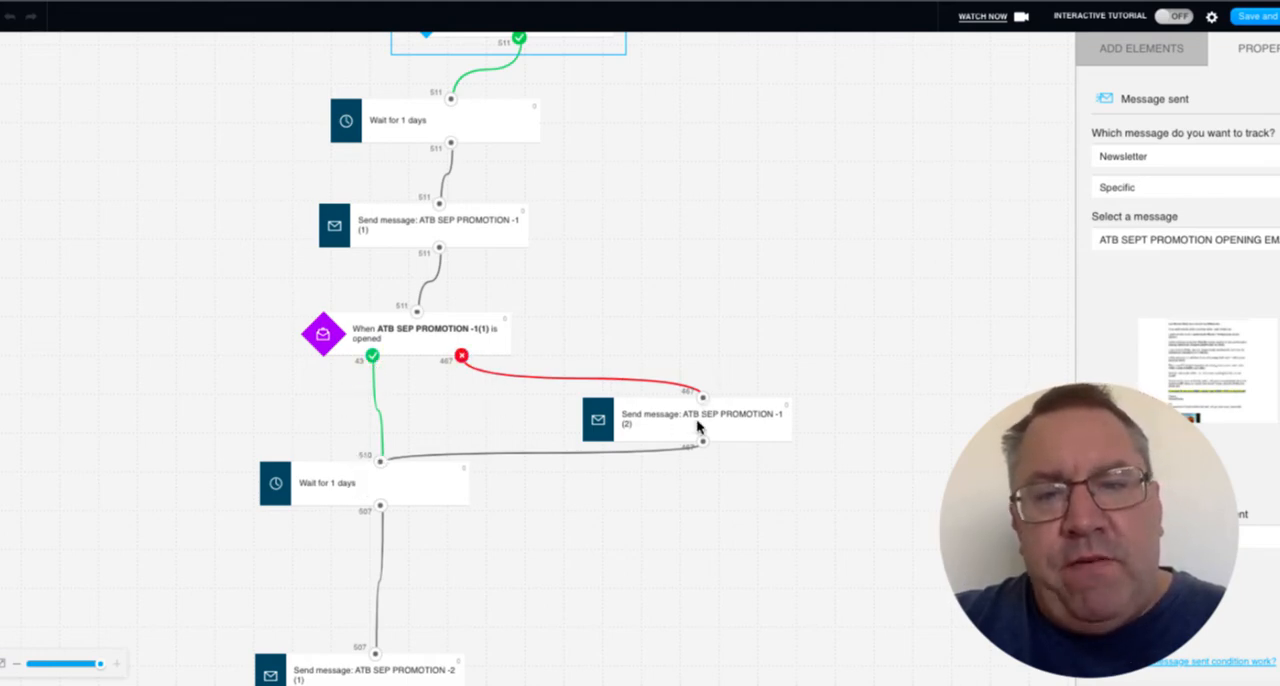
scroll("down", 3)
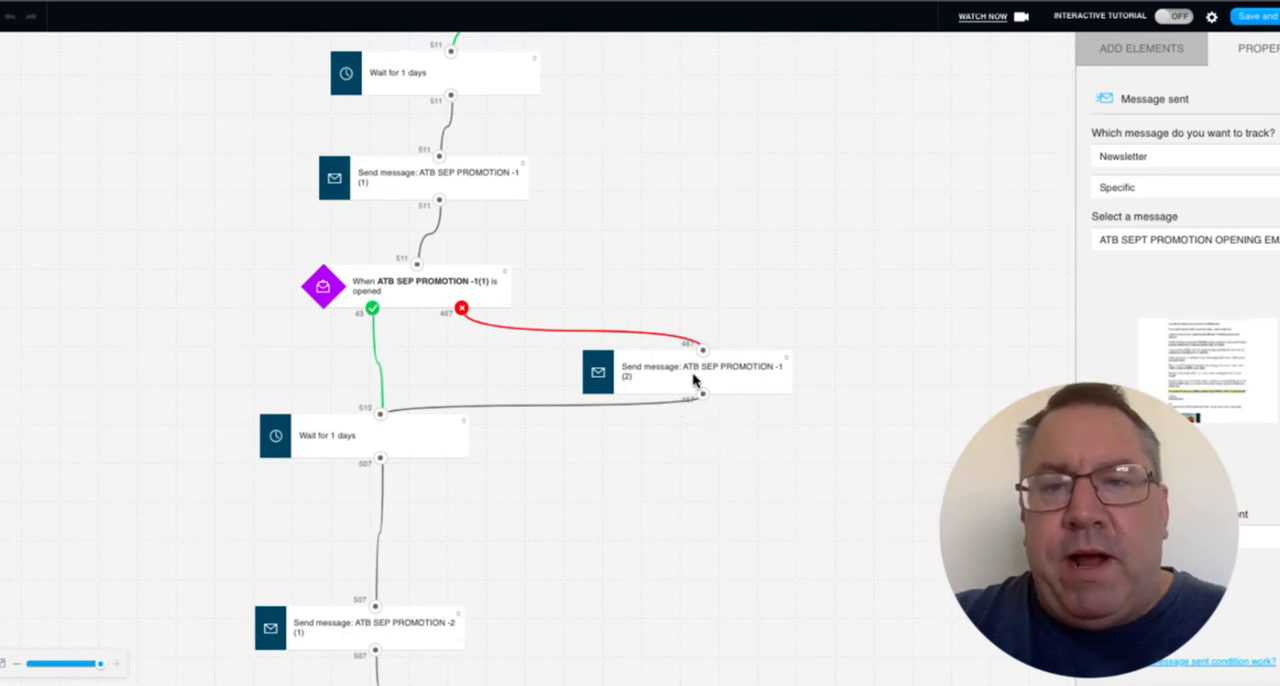
mouse_move(697, 378)
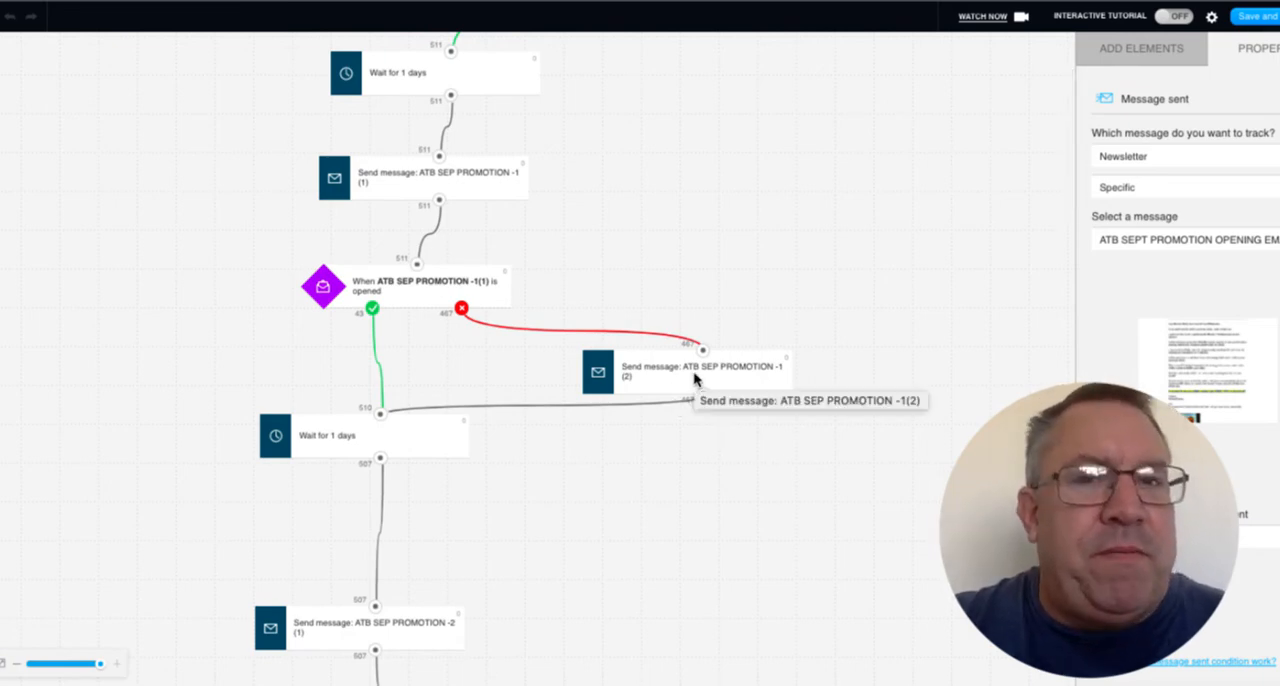
mouse_move(435, 432)
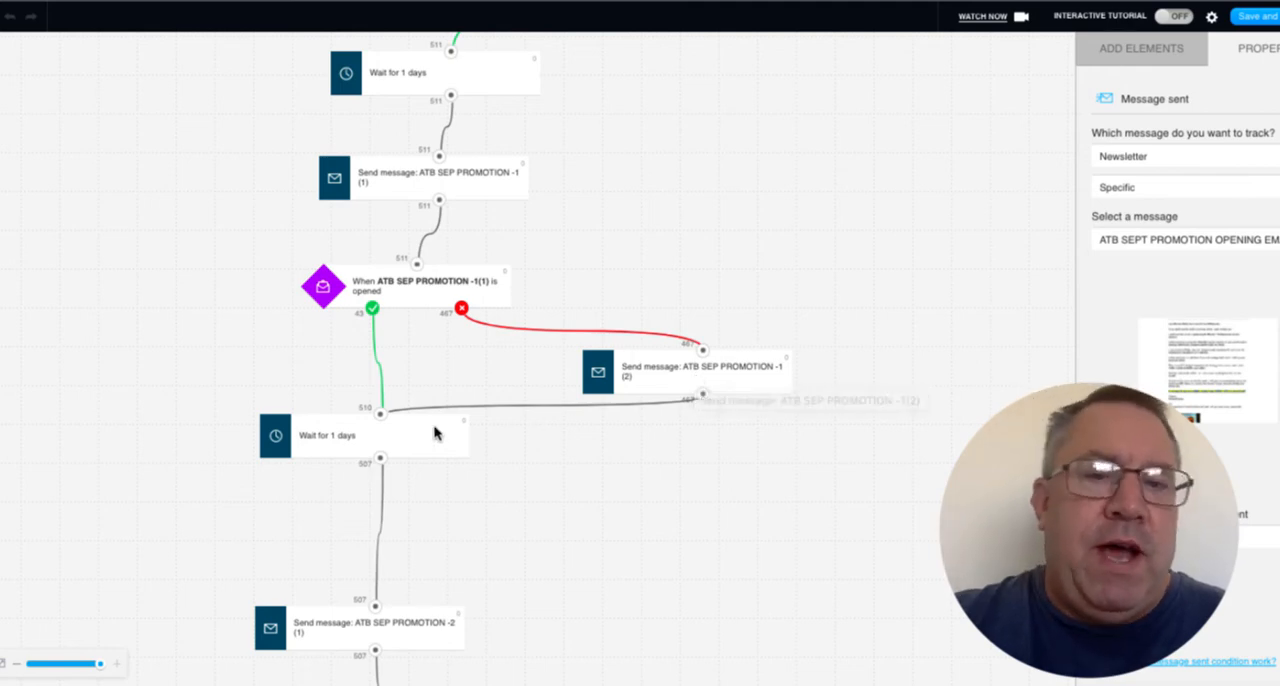
scroll("down", 3)
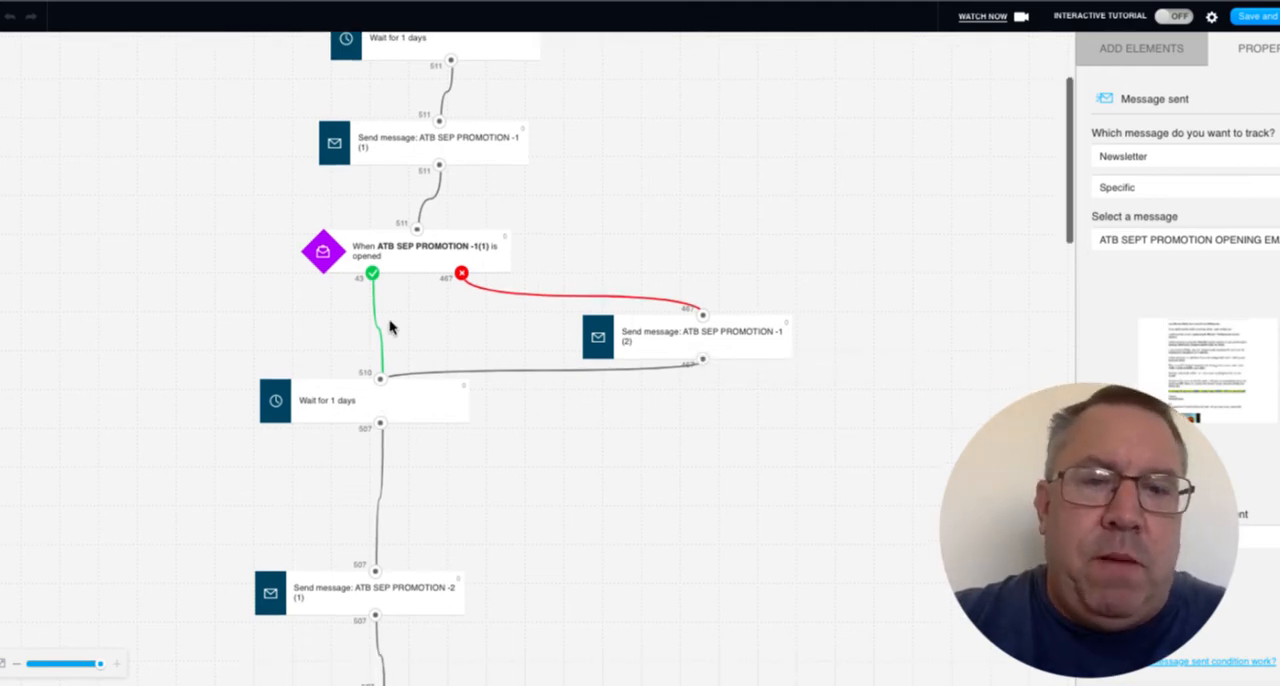
scroll("down", 3)
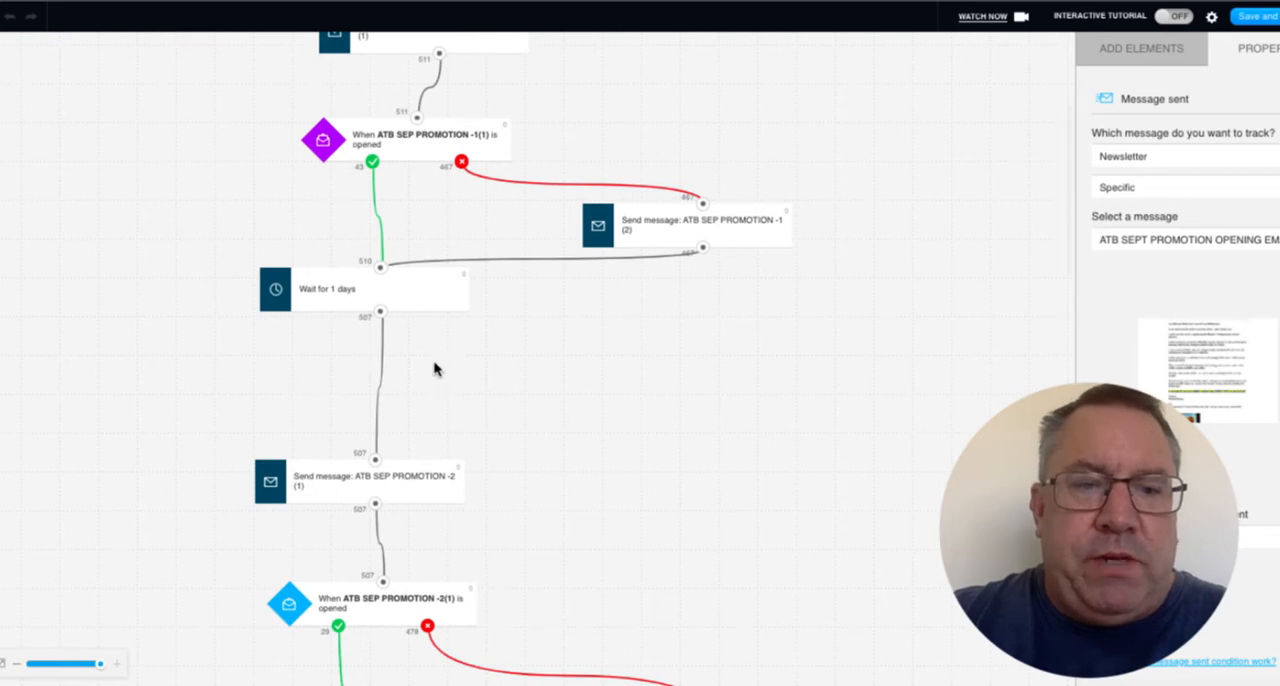
scroll("down", 3)
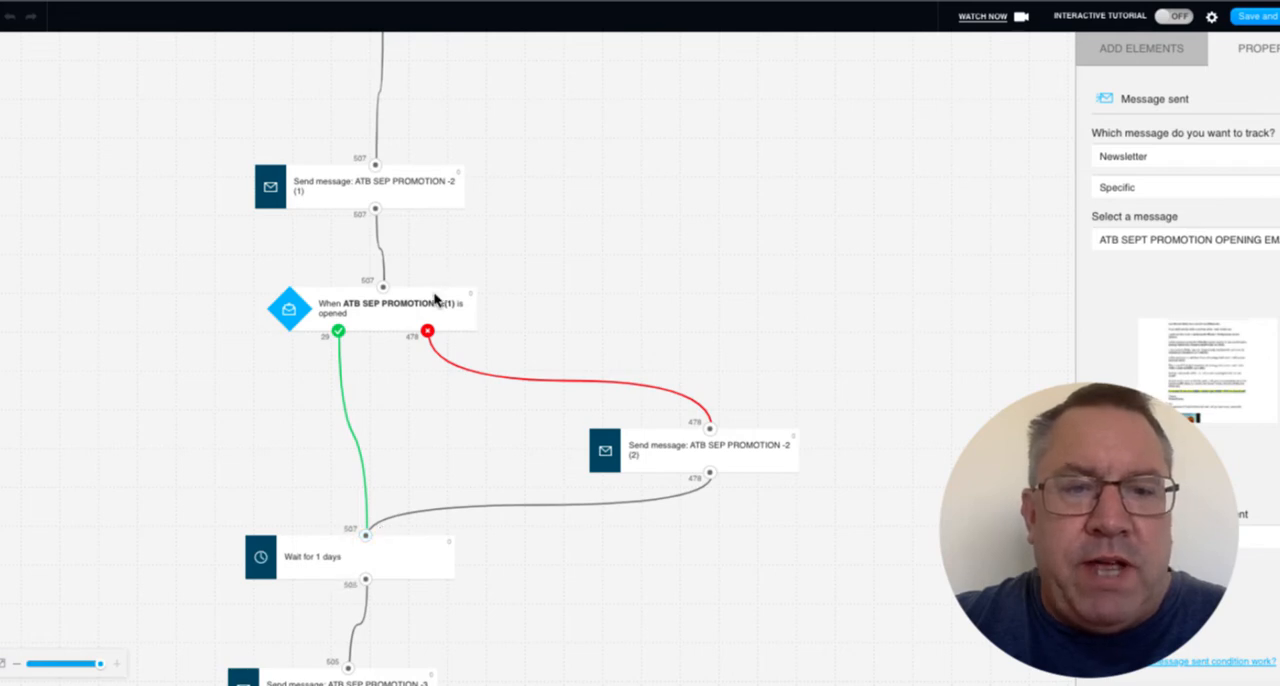
mouse_move(800, 350)
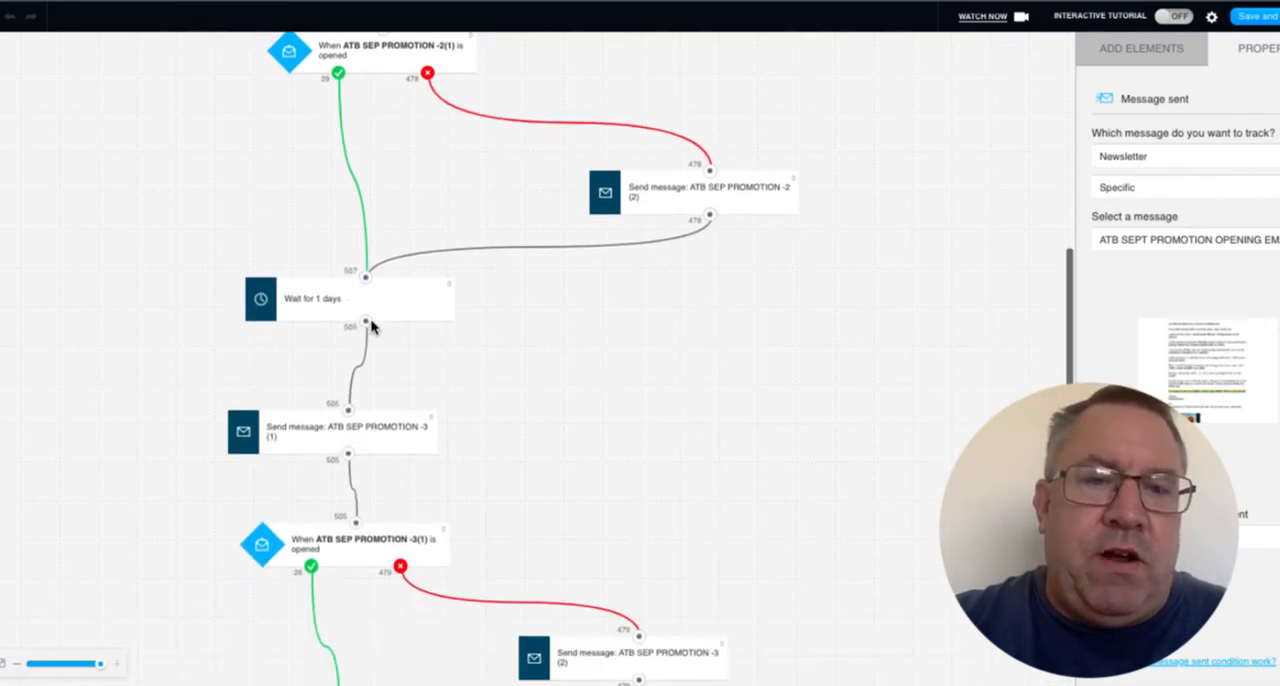
scroll("down", 3)
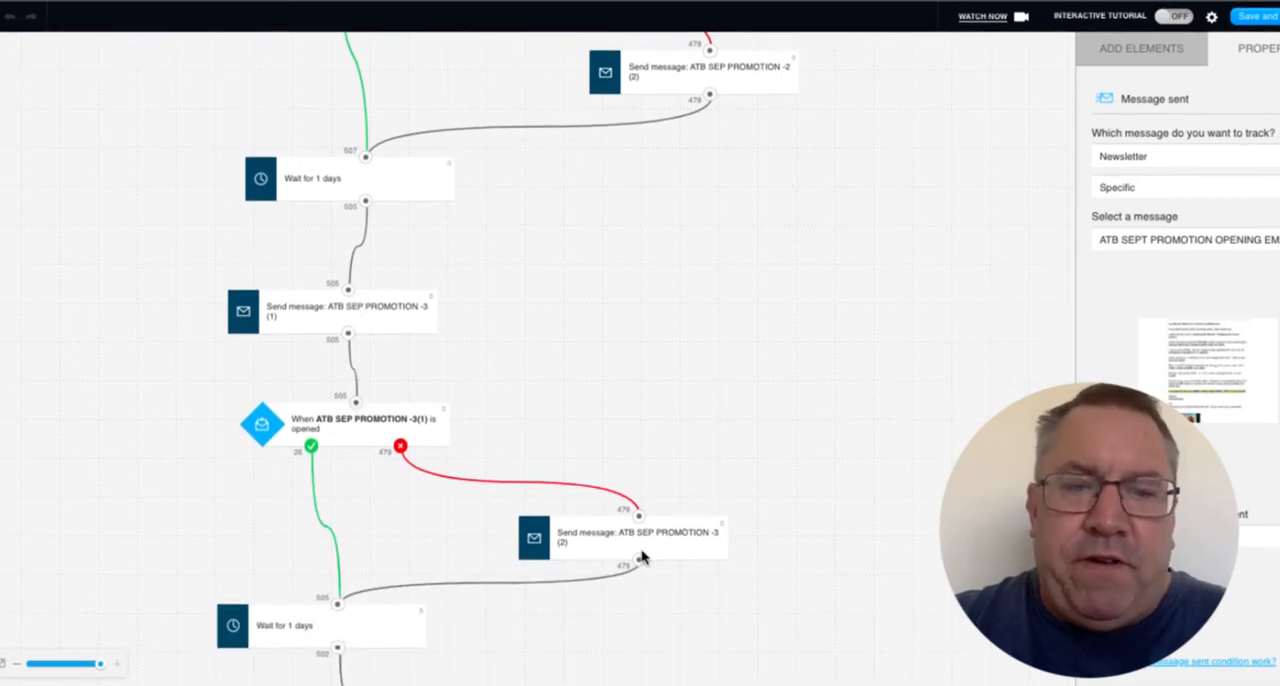
scroll("down", 3)
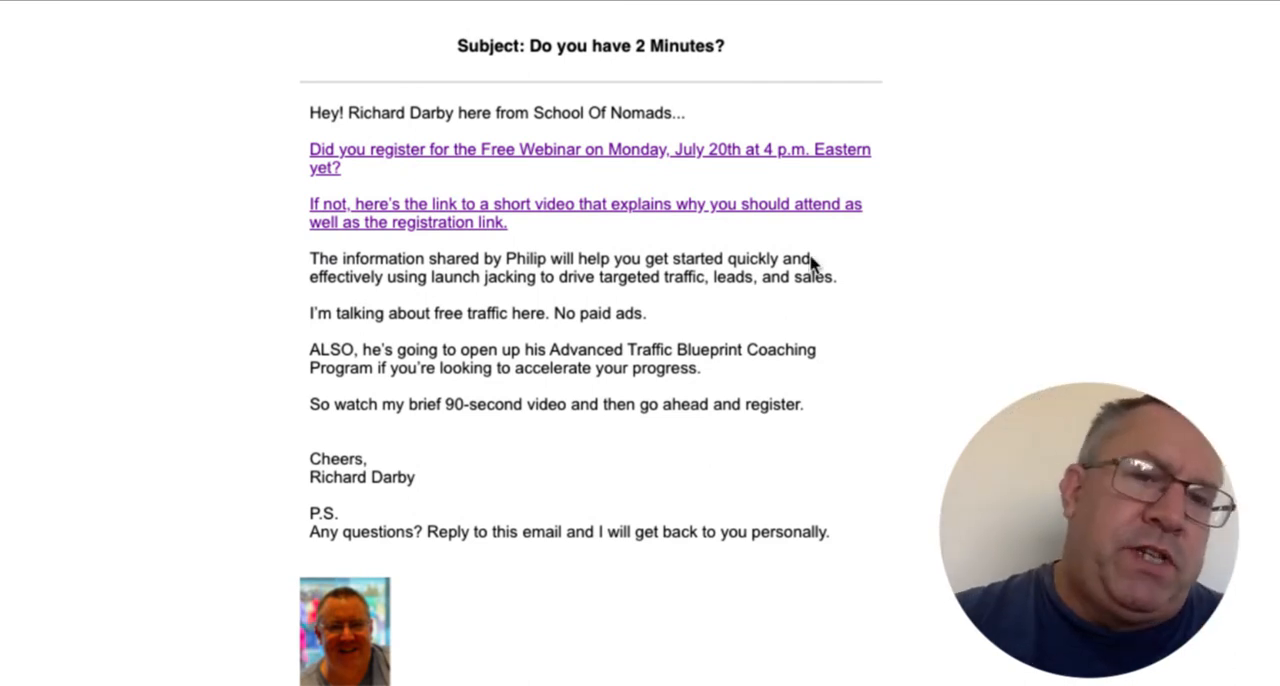
mouse_move(487, 185)
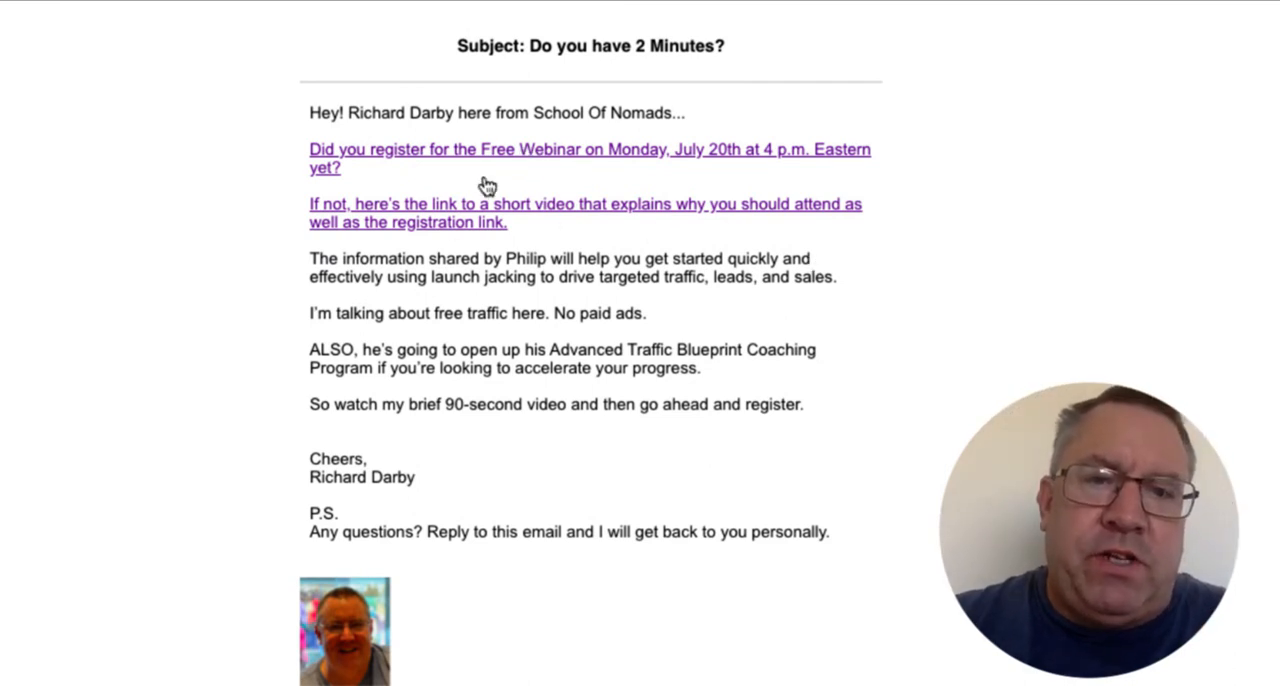
mouse_move(600, 140)
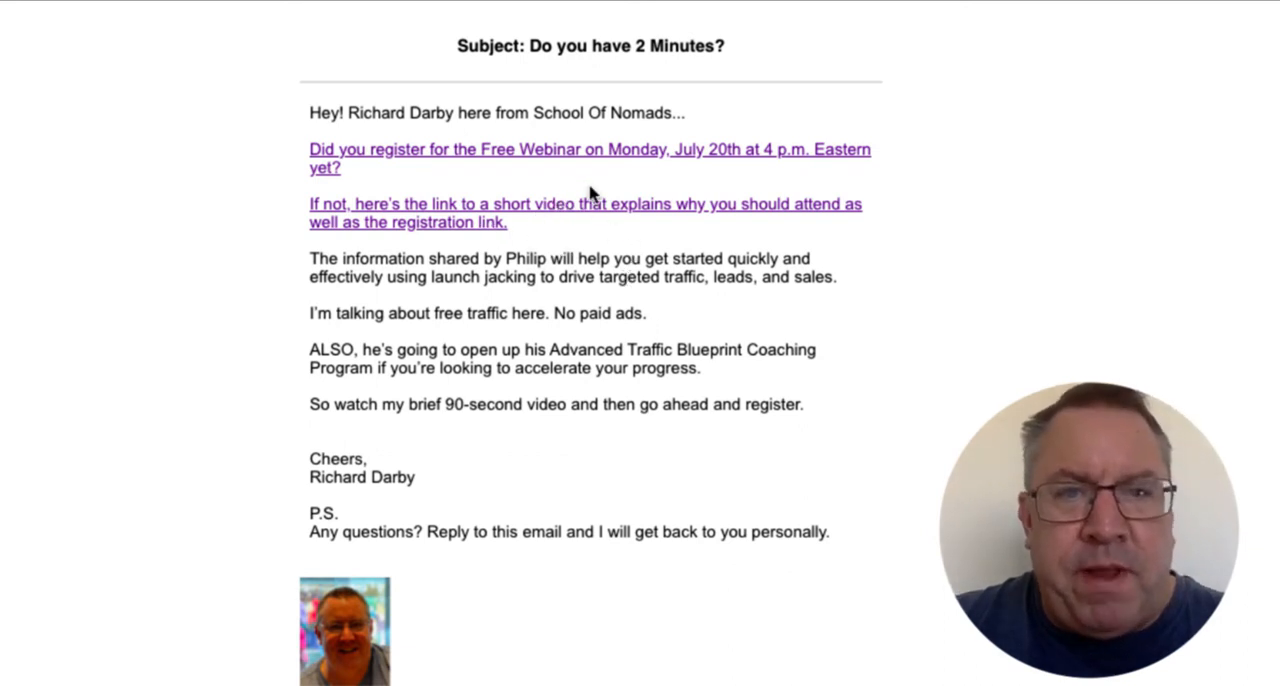
mouse_move(594, 217)
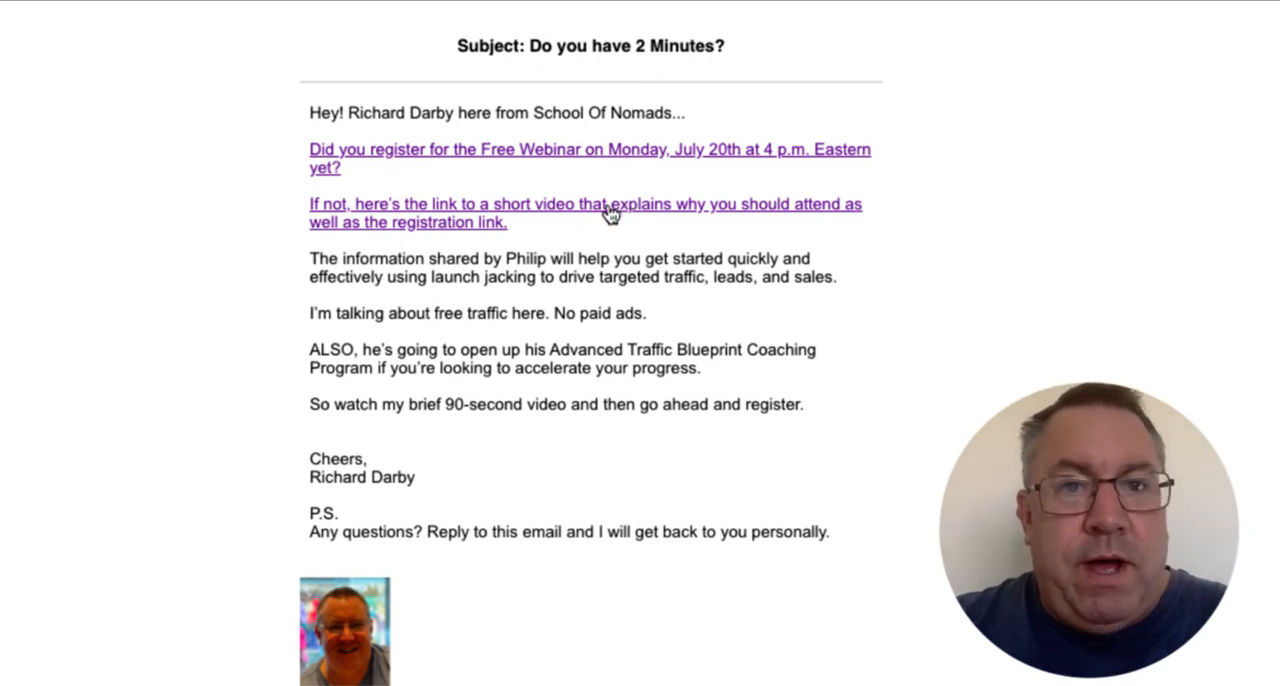
mouse_move(530, 219)
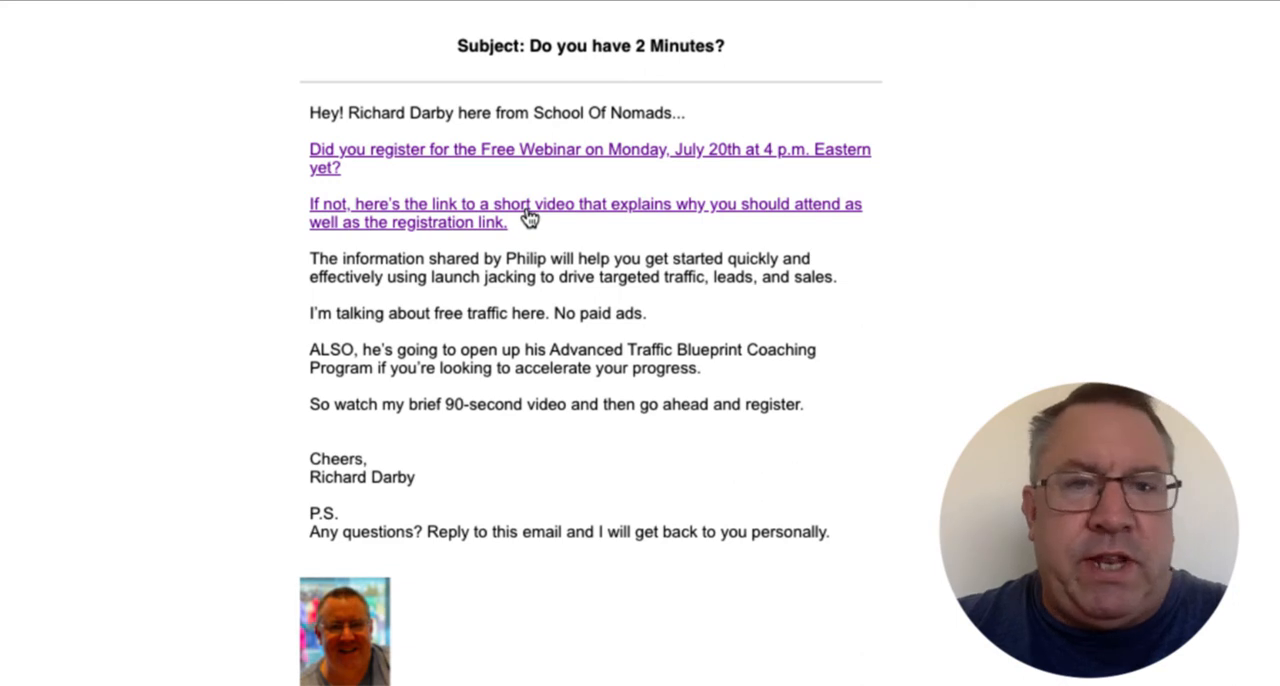
Step: Follow the 'If not, here's the link to a short video' link in 'Do you have 2 Minutes?'
left_click(557, 213)
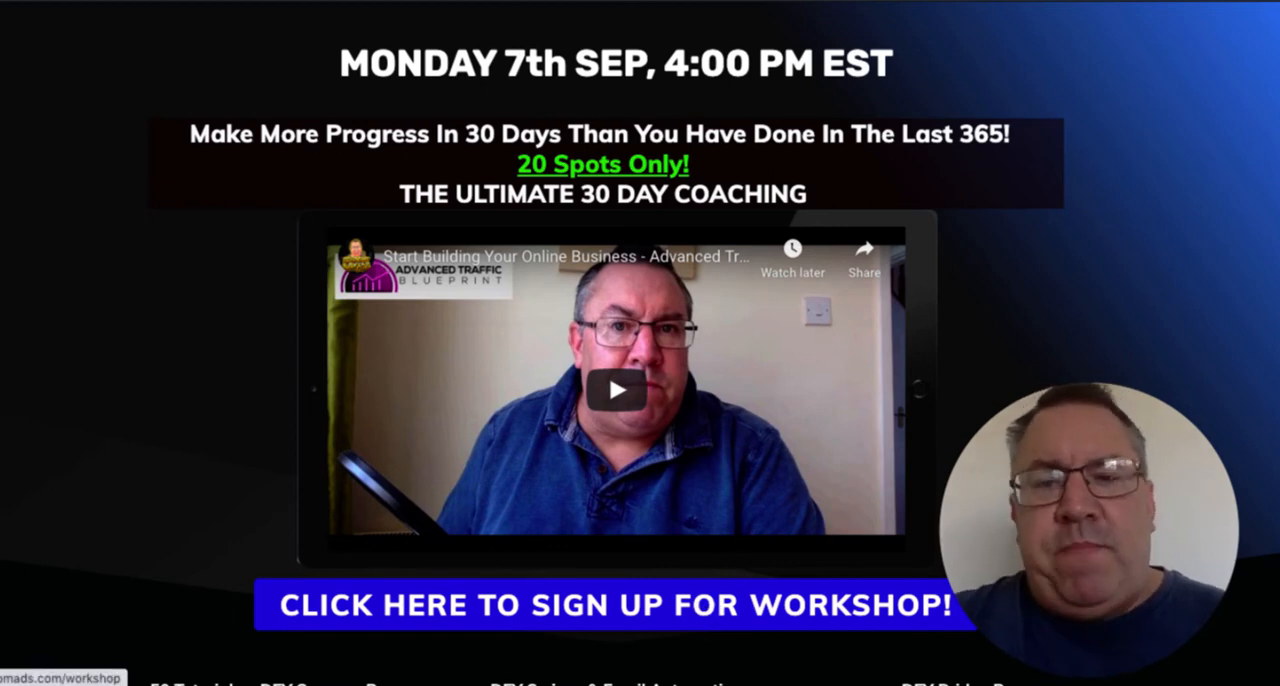
Step: Go to the workshop sign-up page and play the 30-day coaching promo video
left_click(604, 605)
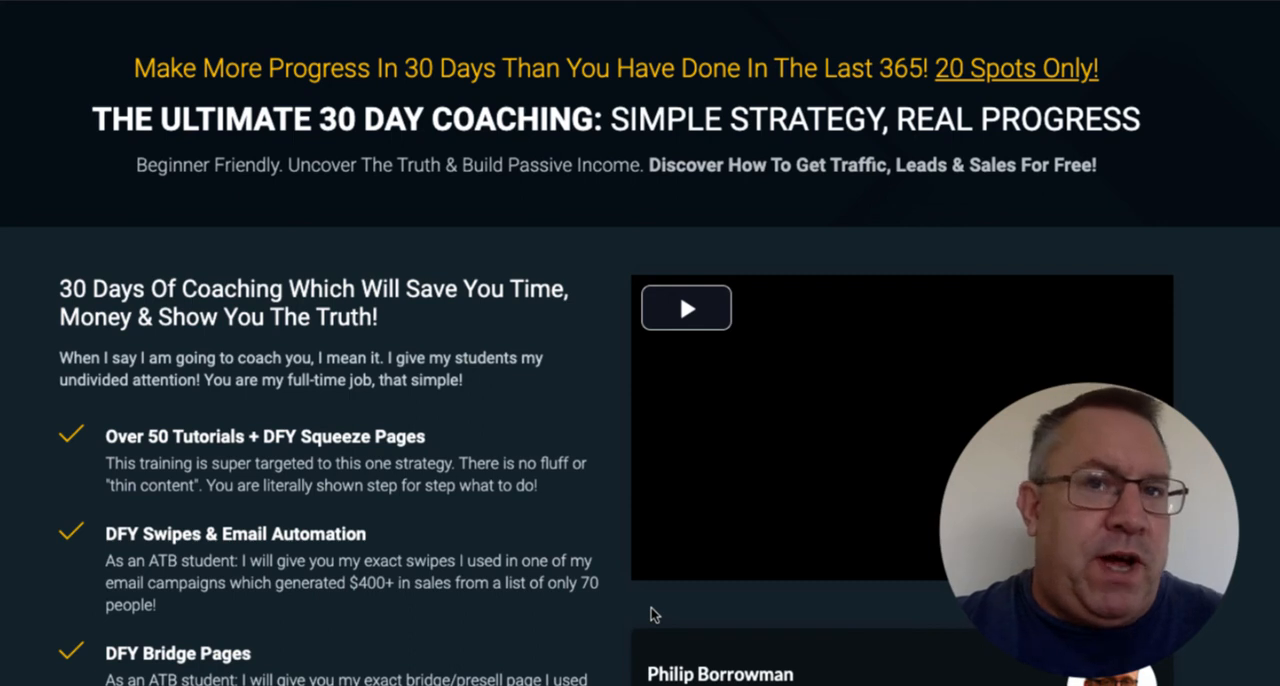
mouse_move(772, 392)
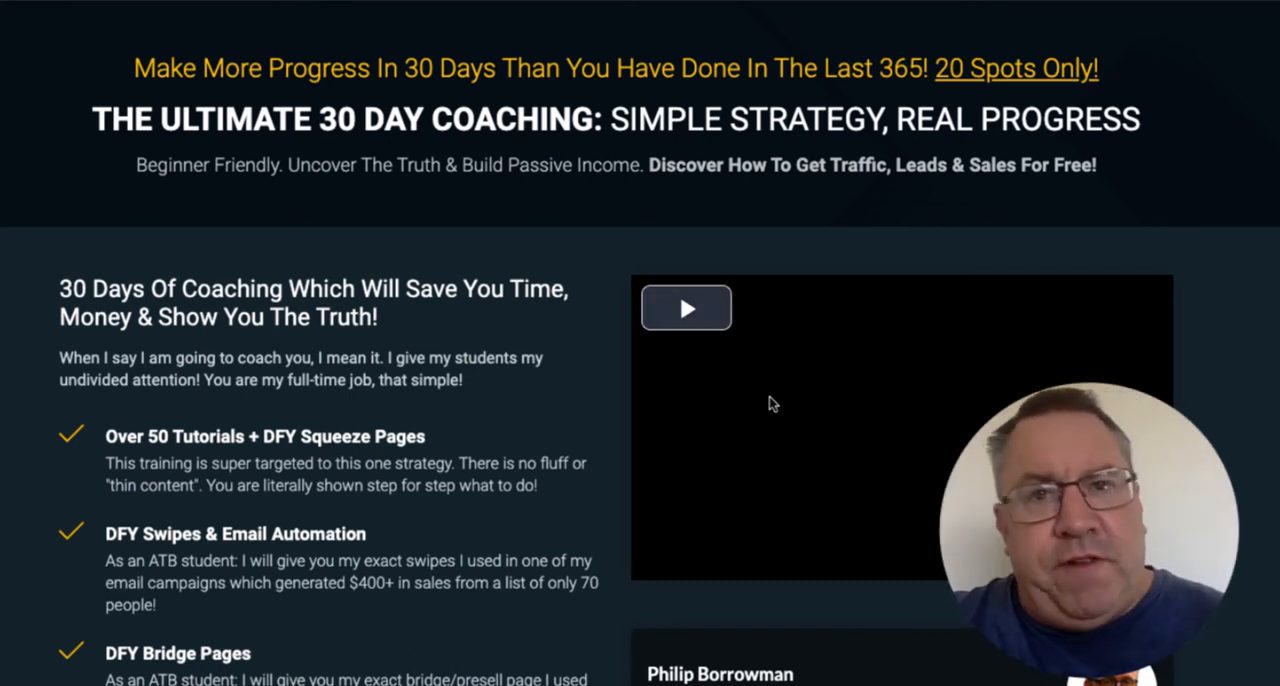
left_click(686, 307)
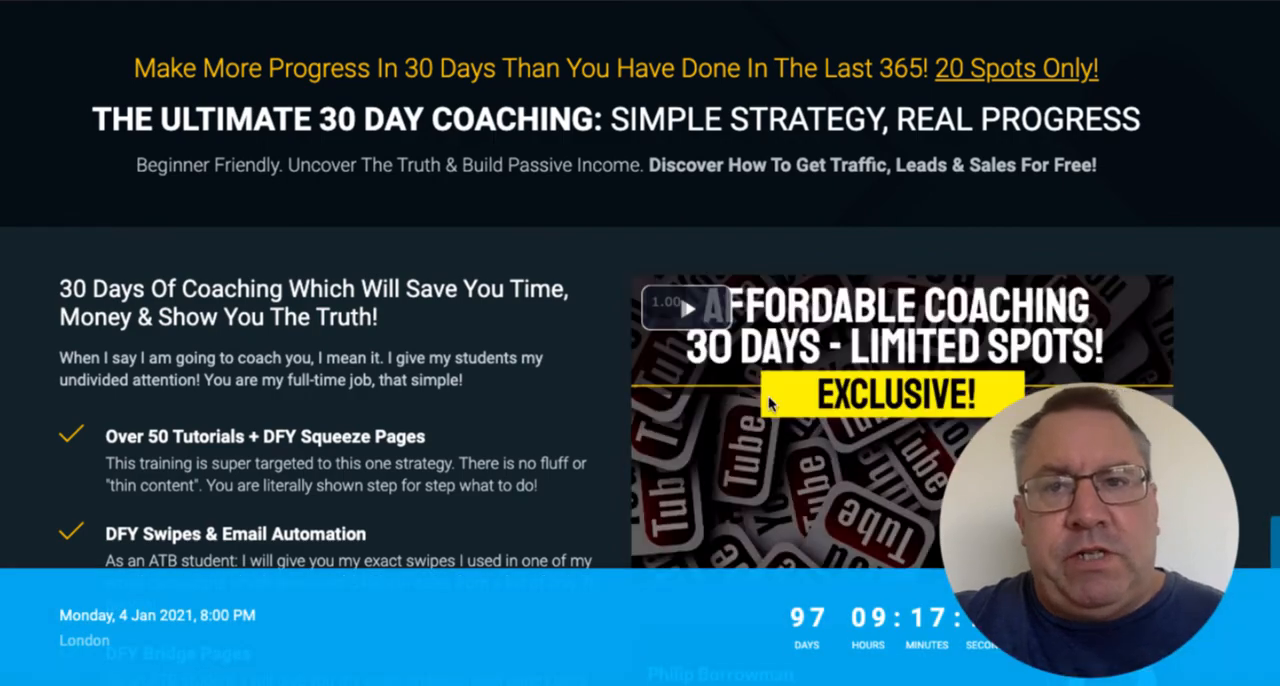